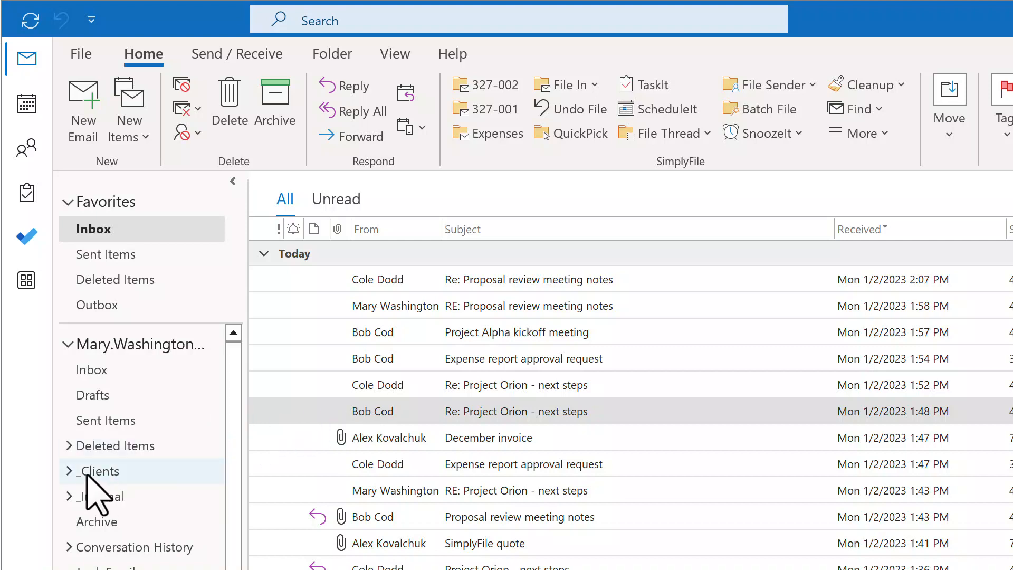
Expand _Clients and Abbott to show Contracts, Invoices, Projects and Proposals subfolders
click(98, 471)
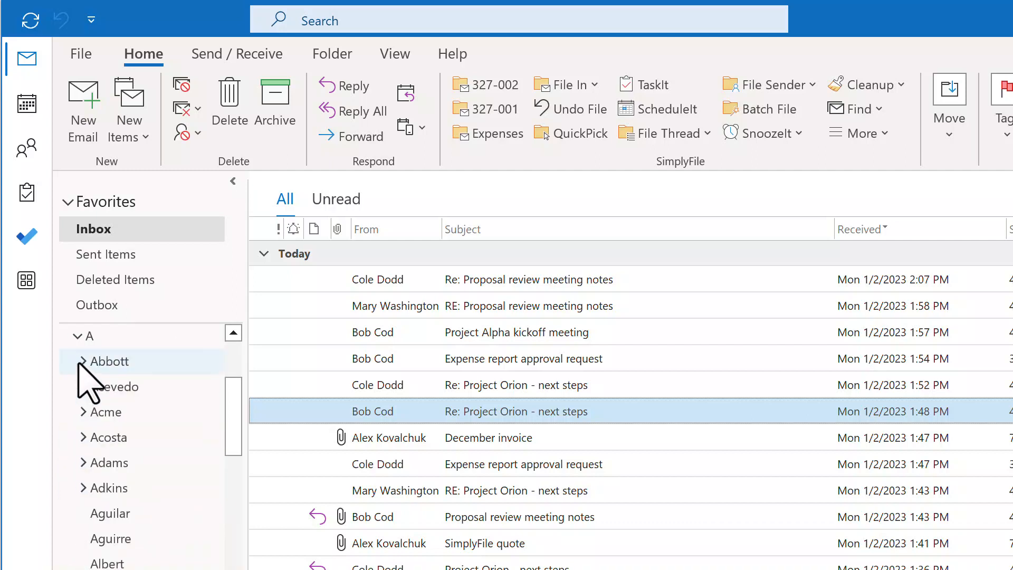
click(82, 360)
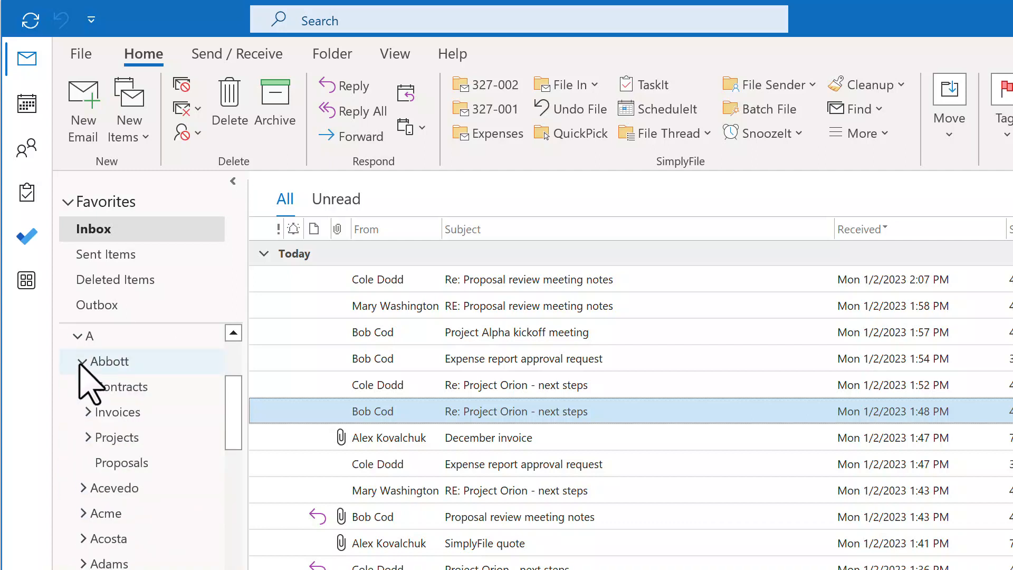
click(117, 437)
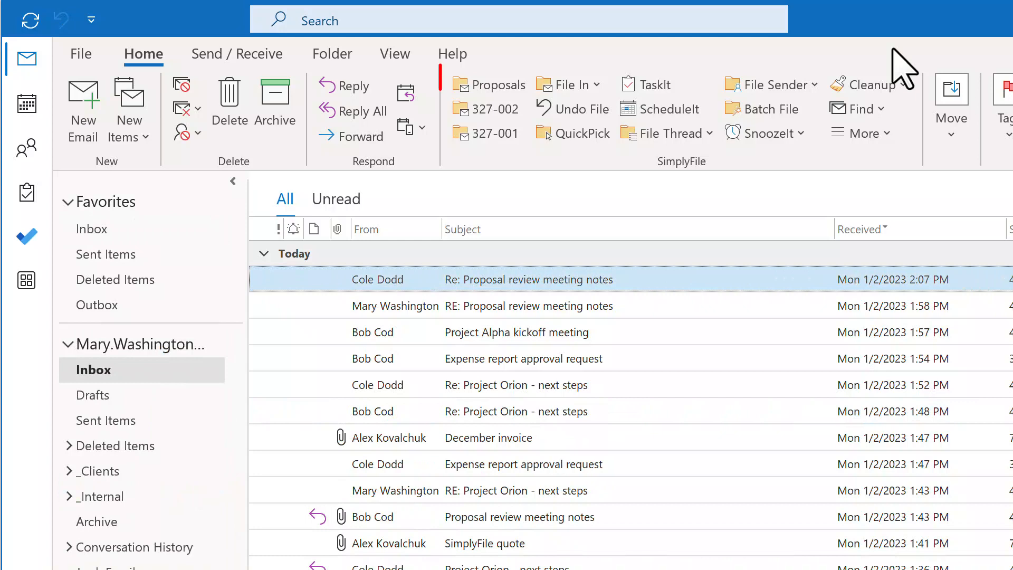
QuickPick-file the Project Orion replies into 327-002 and file the December invoice
click(517, 332)
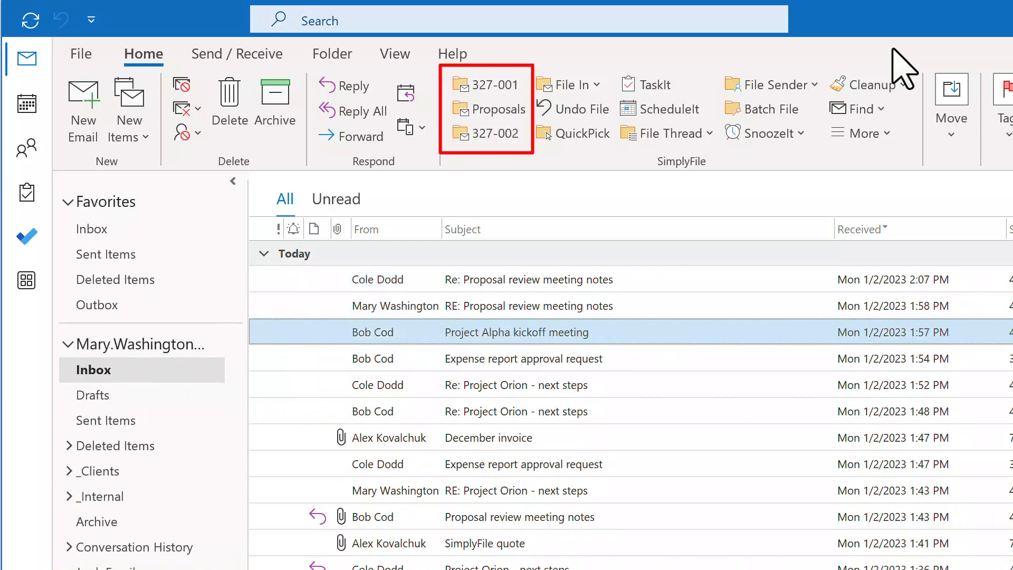
click(517, 385)
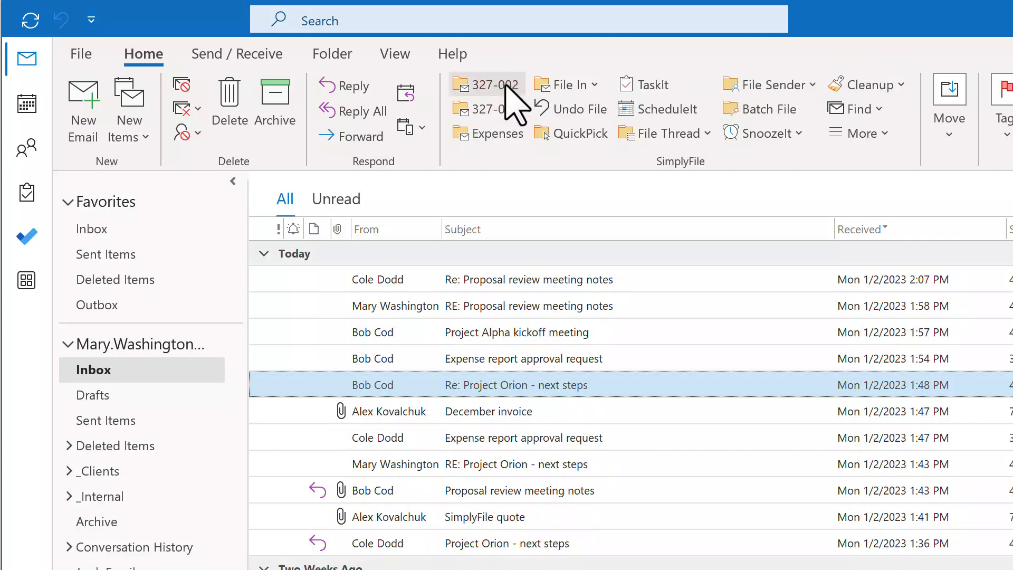
click(495, 84)
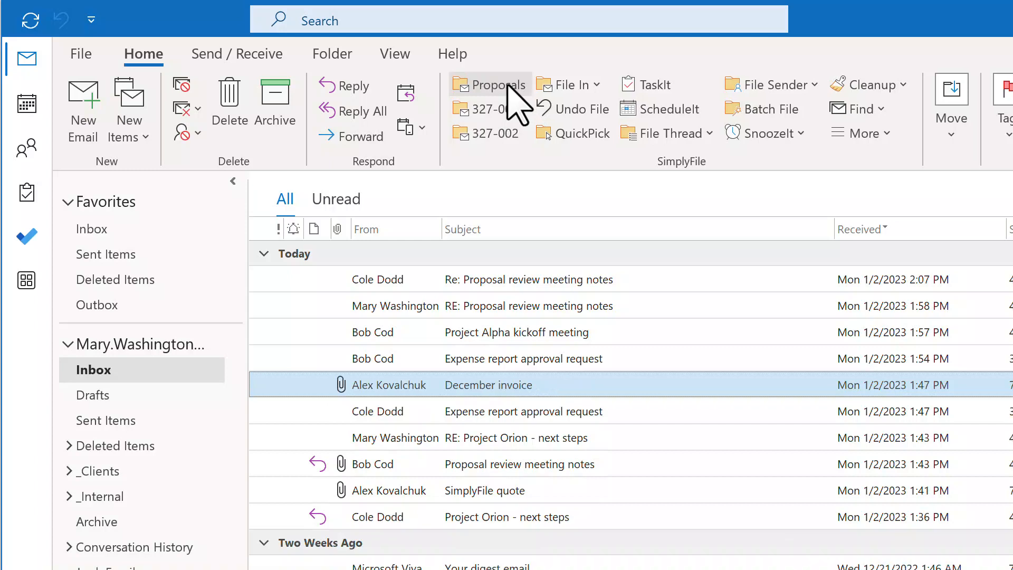
click(489, 84)
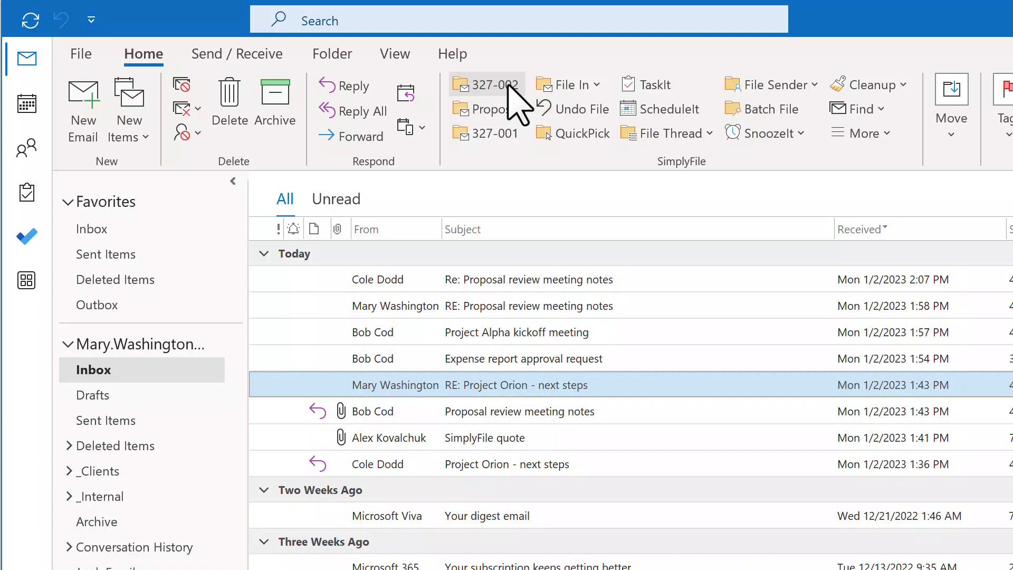
mouse_move(517, 104)
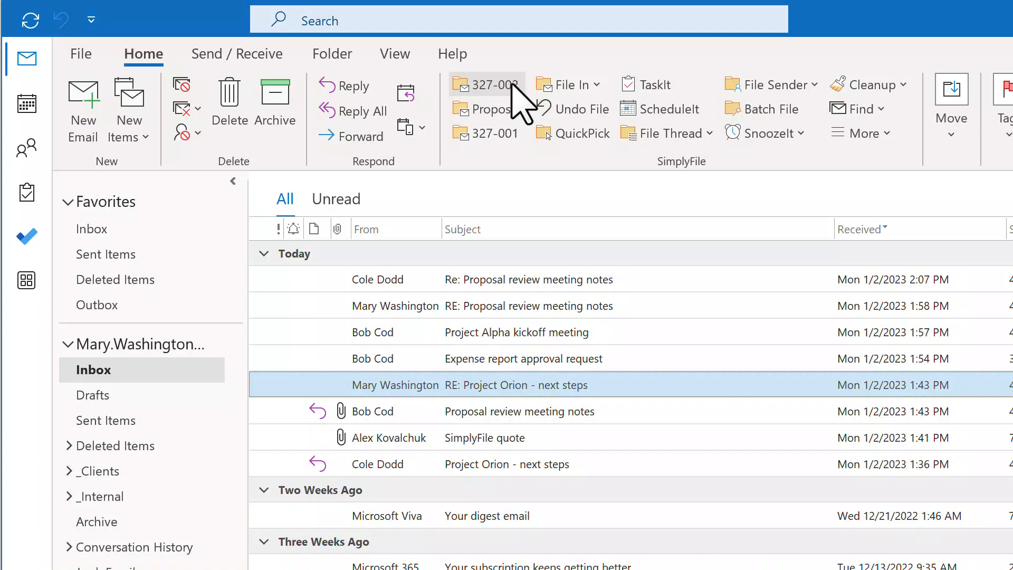
mouse_move(617, 133)
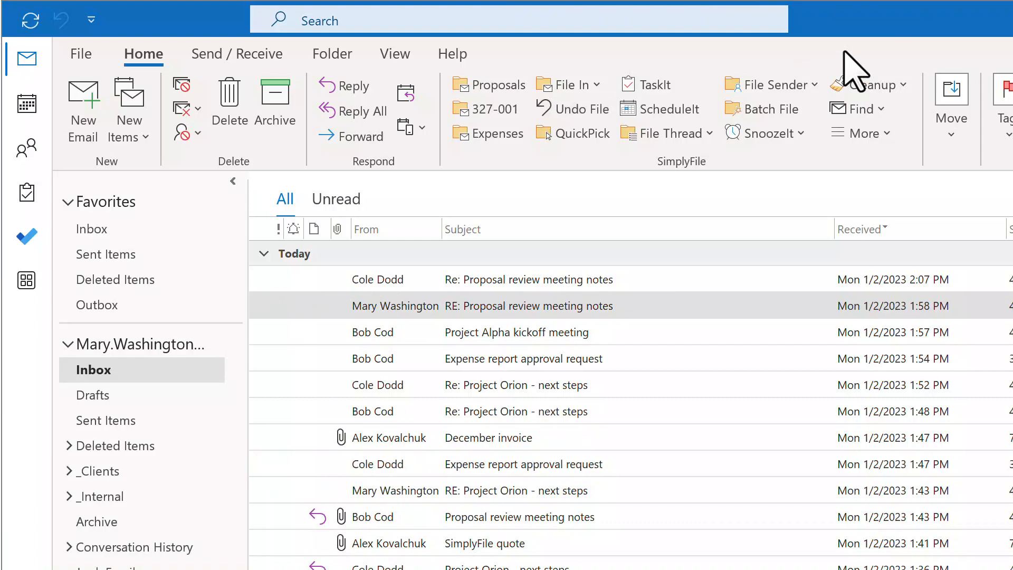
mouse_move(695, 291)
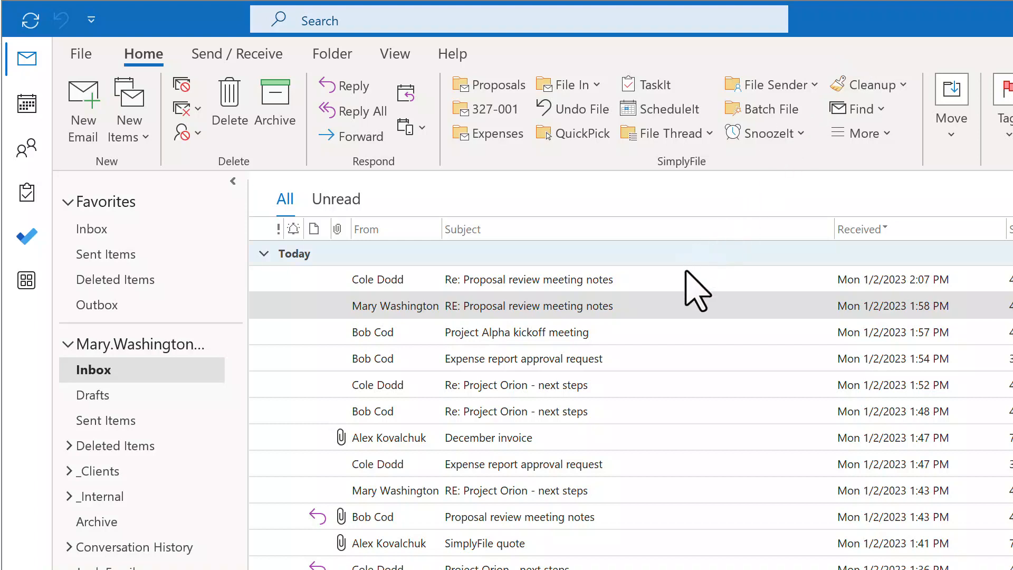
Select the latest proposal review reply and list its File Sender destinations
click(527, 279)
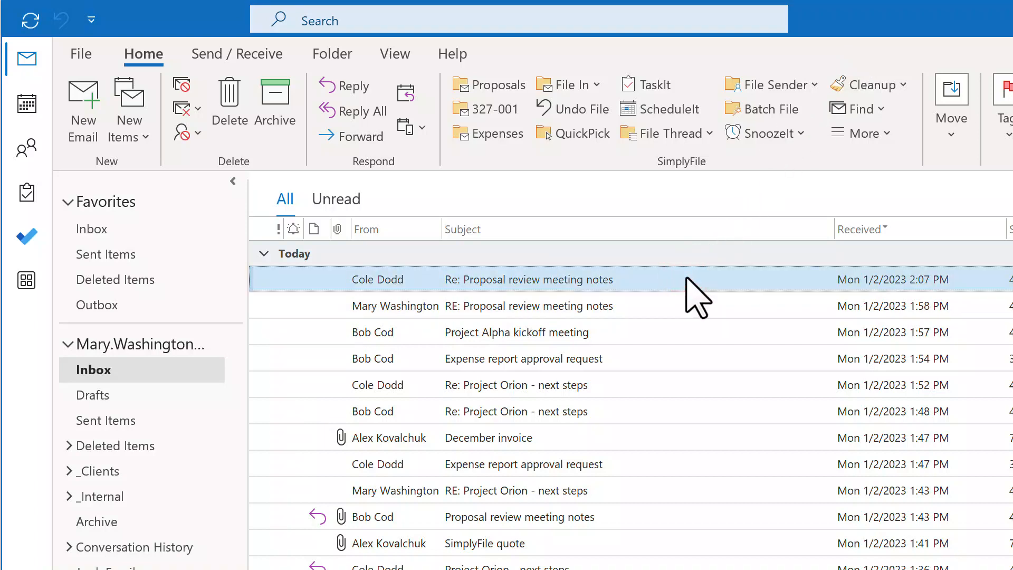
click(769, 84)
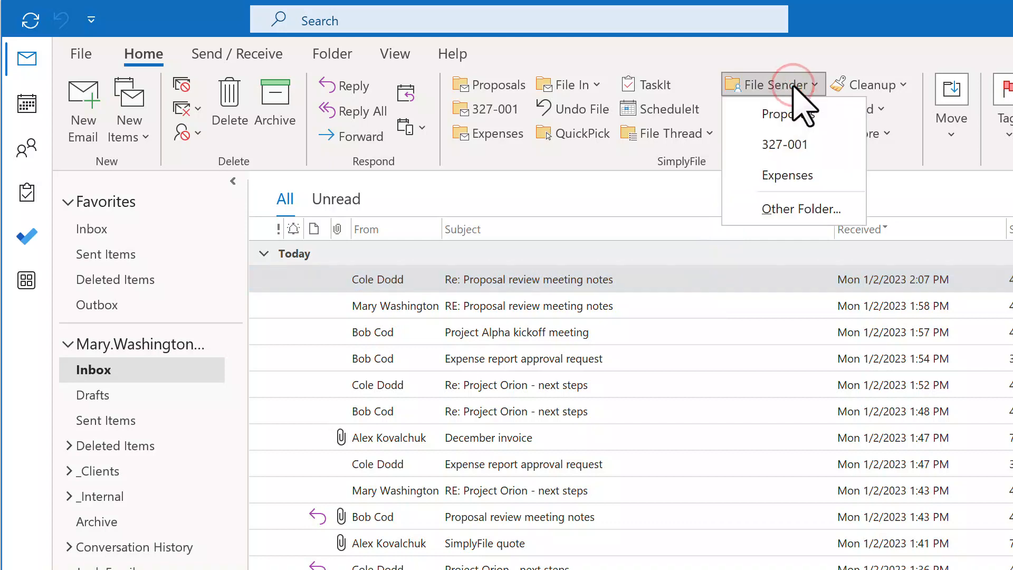
mouse_move(789, 115)
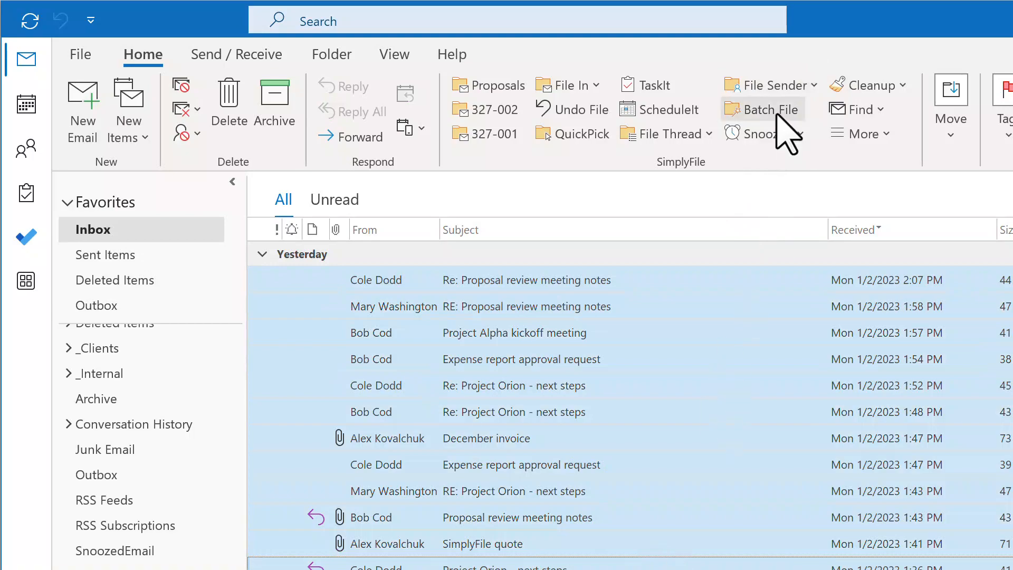
Batch-file all twelve messages, switching the SimplyFile quote to Proposals and back to Invoices
click(763, 109)
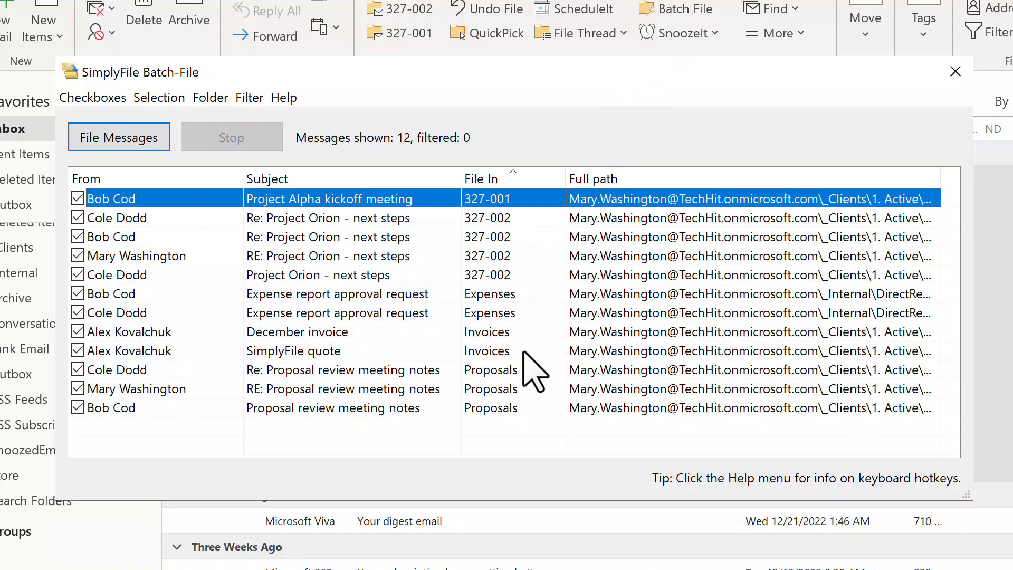
right_click(487, 350)
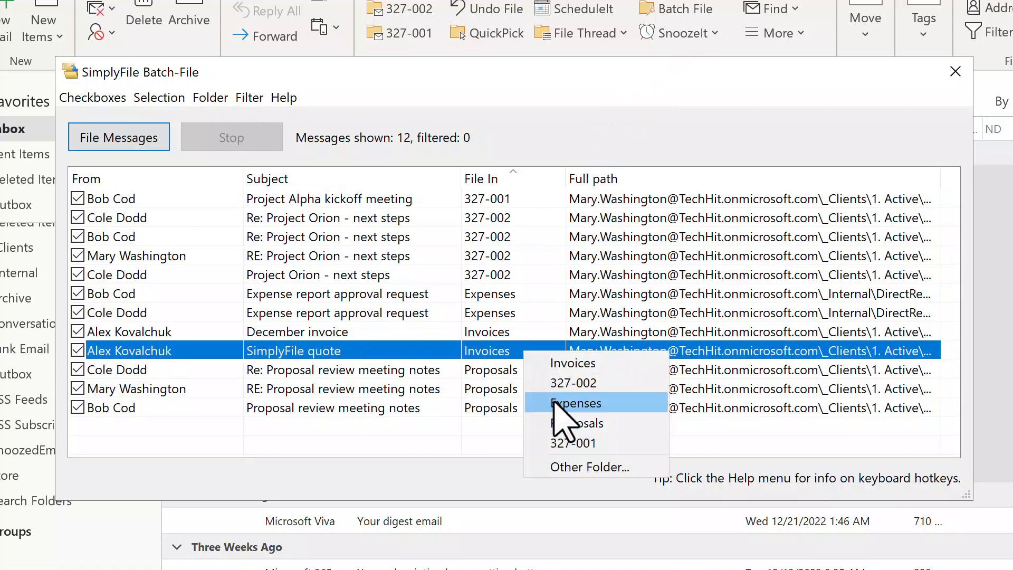
click(577, 423)
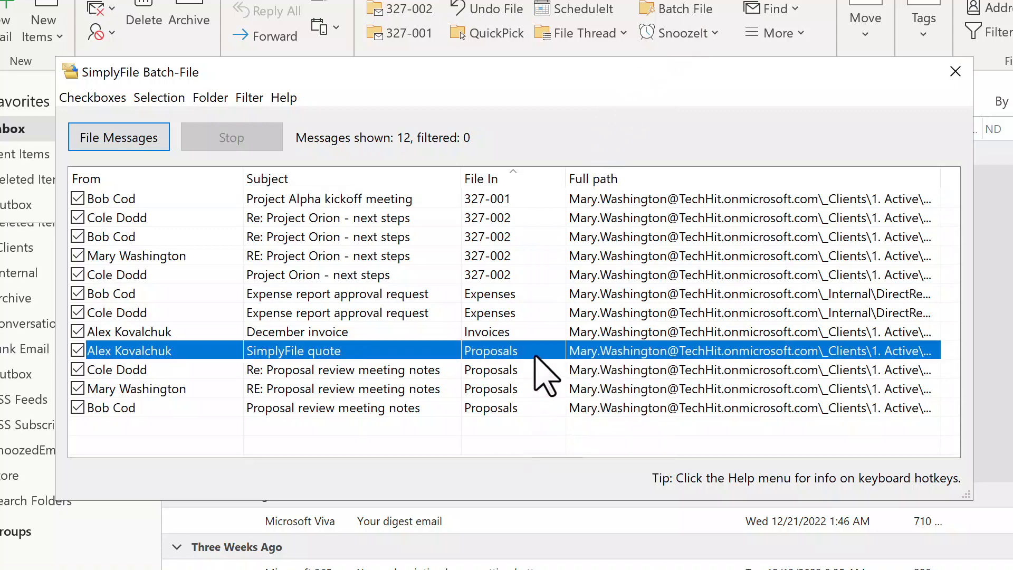
click(492, 351)
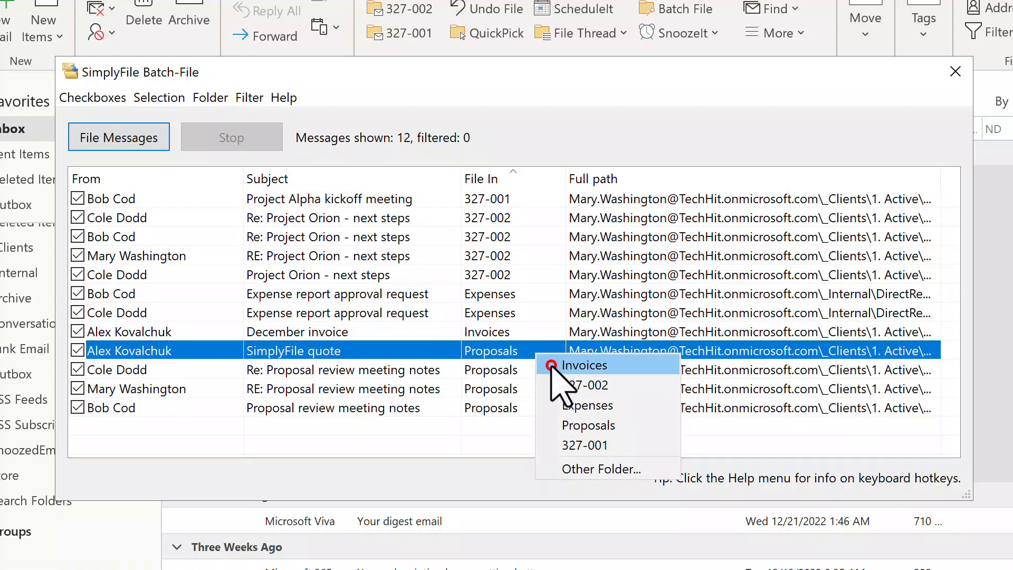
click(582, 365)
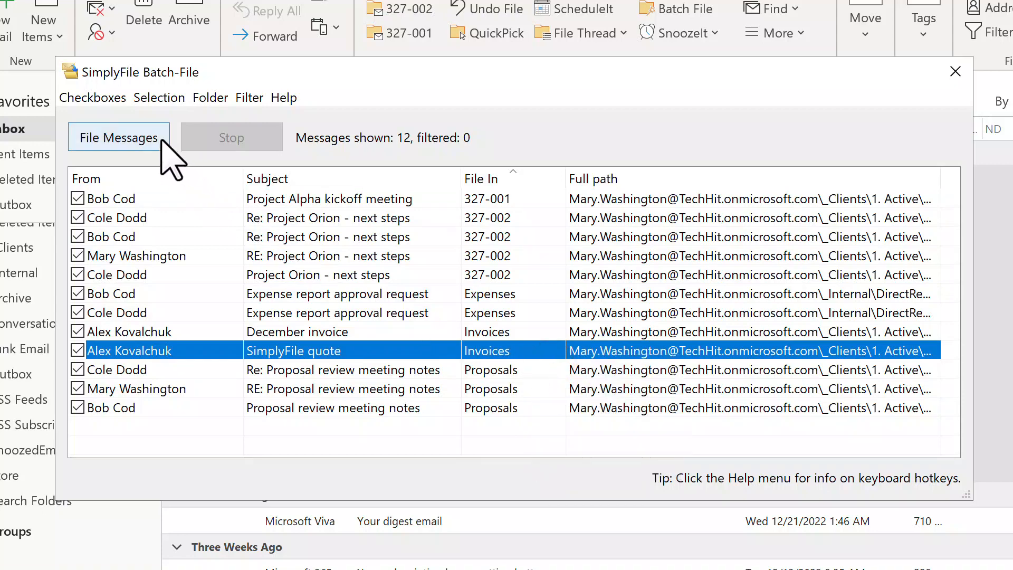
click(119, 137)
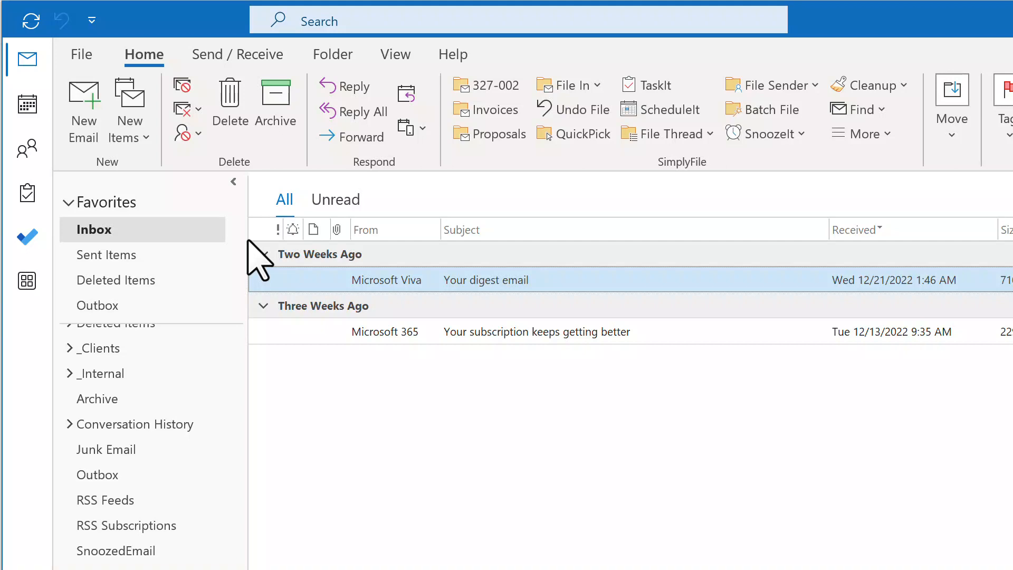
mouse_move(801, 72)
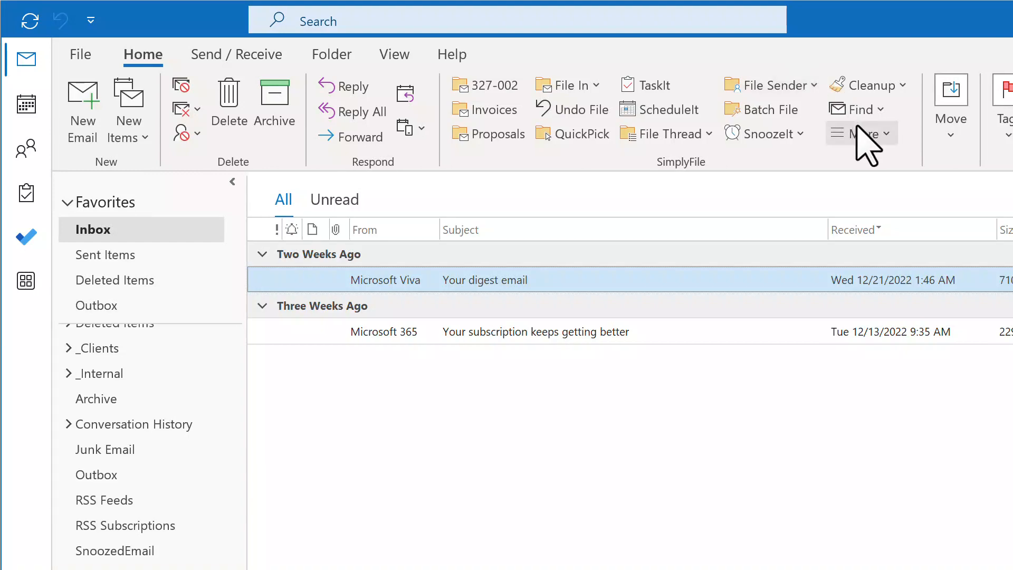
Open SimplyFile Filing History, inspect a filed Project Orion message, then close it
click(860, 133)
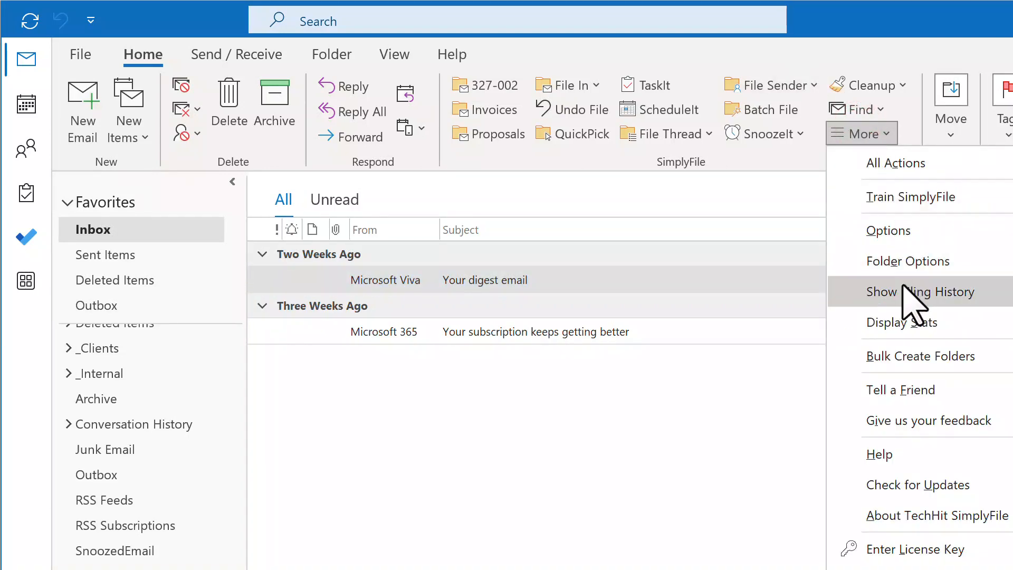
click(913, 292)
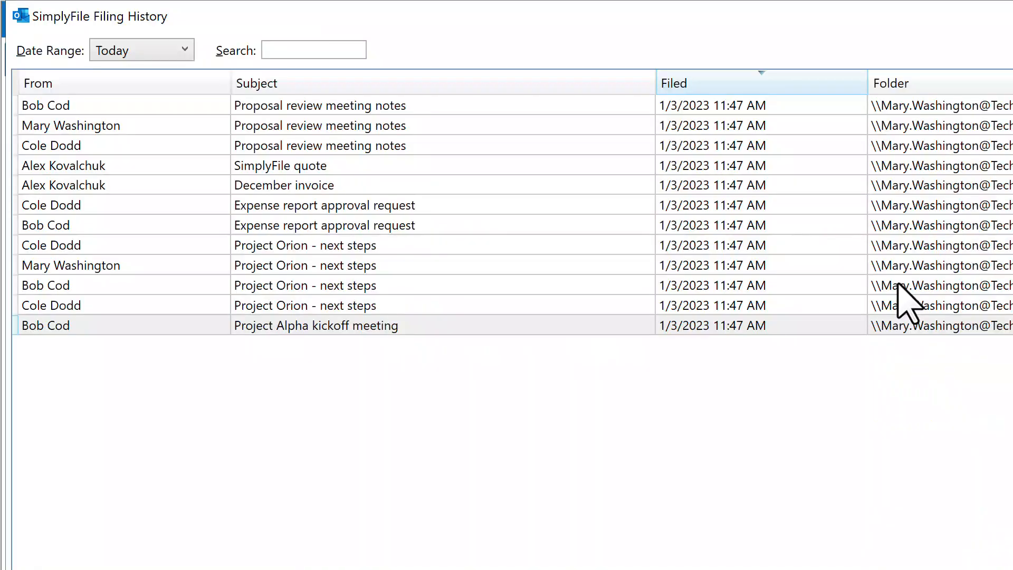
click(905, 265)
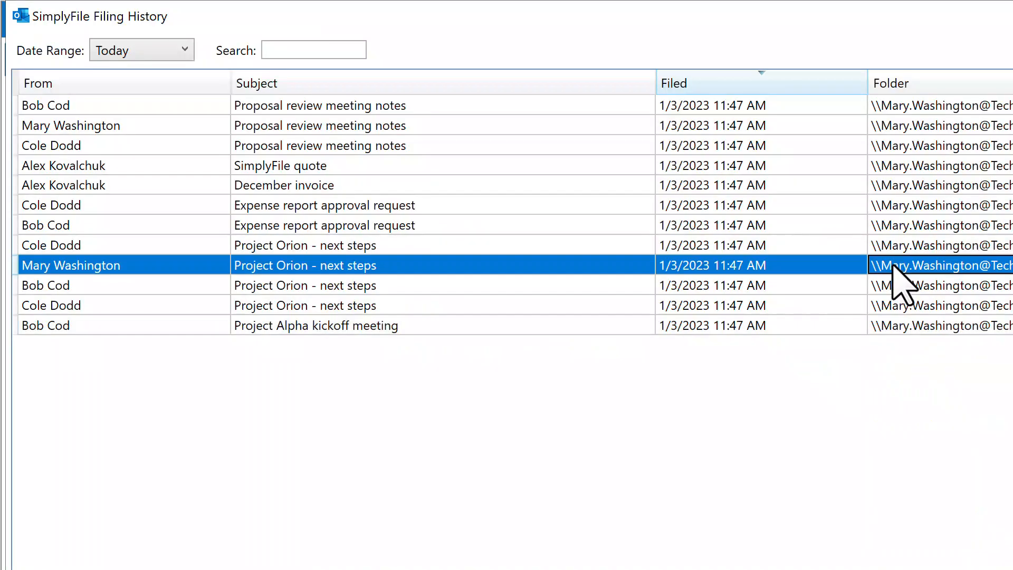
click(711, 245)
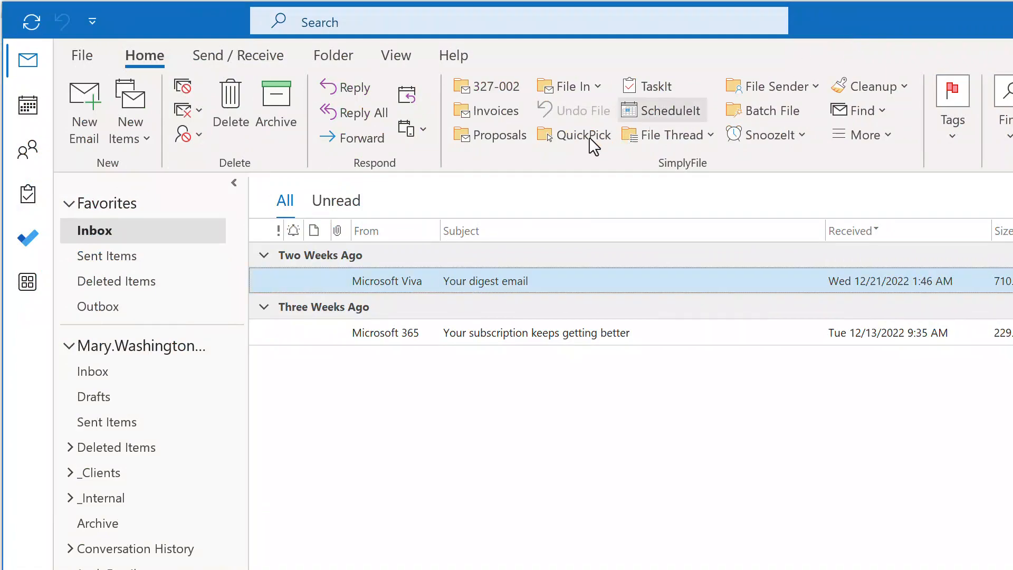
click(582, 134)
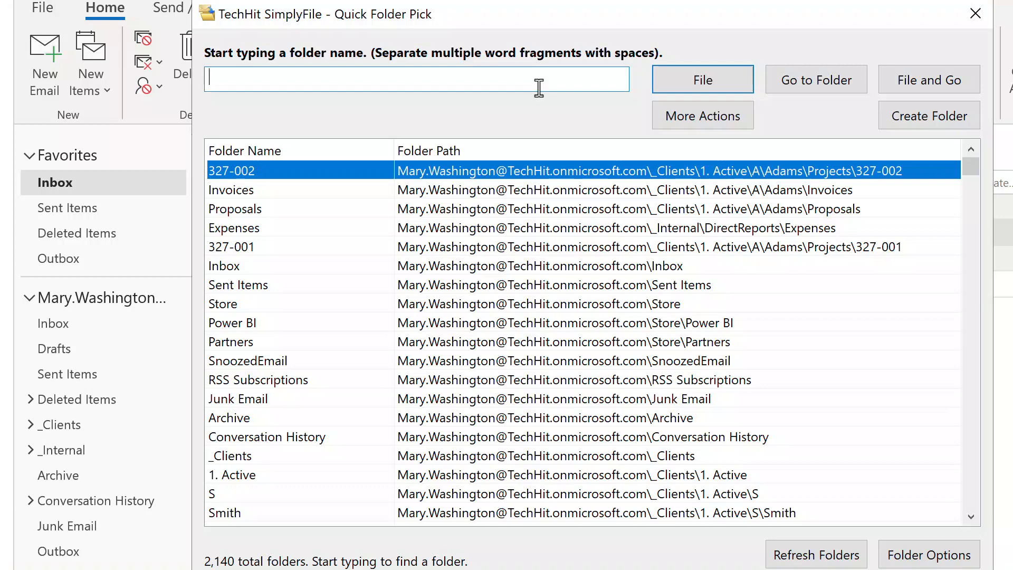
text(inv)
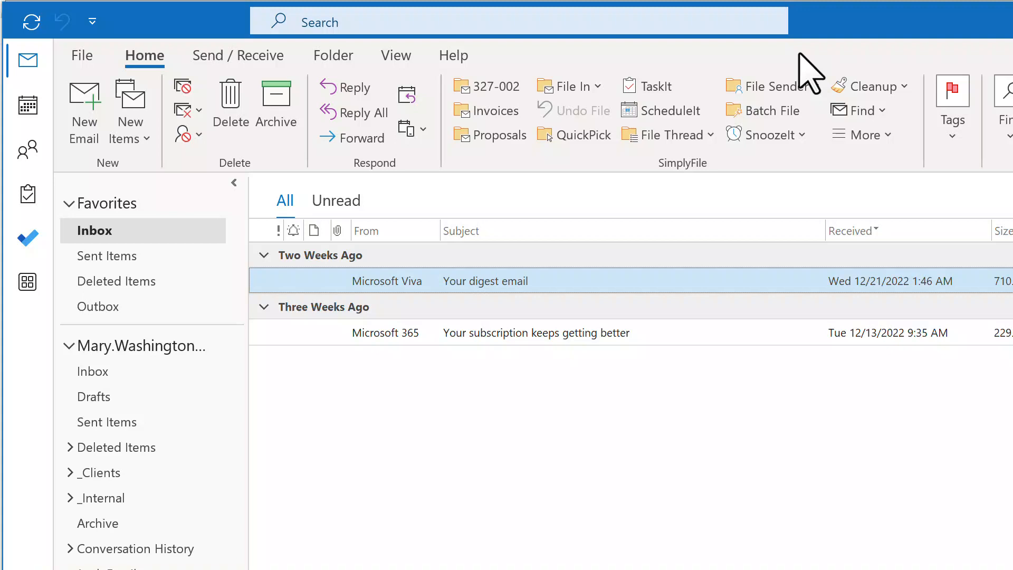
mouse_move(809, 84)
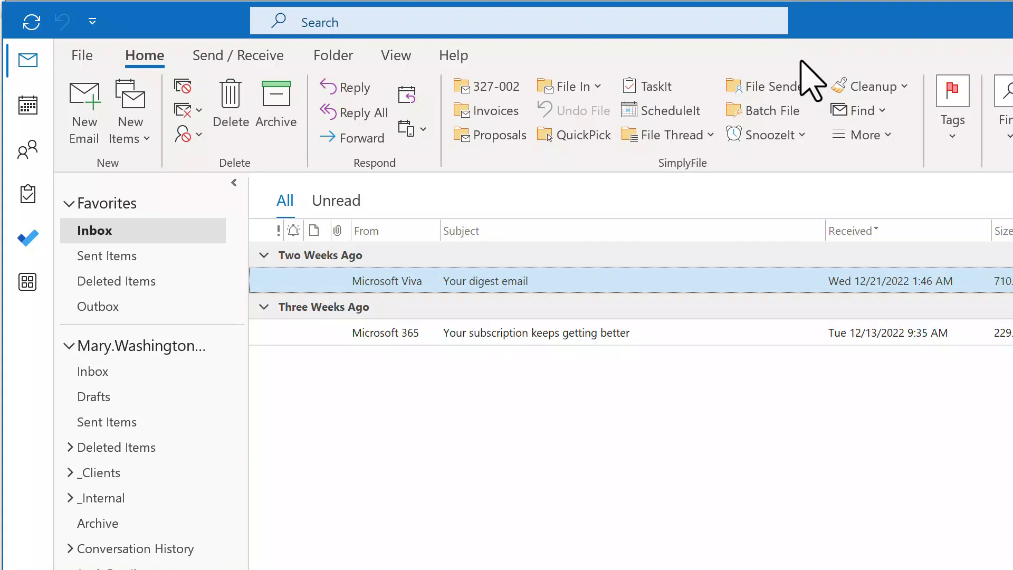
Open SimplyFile Options from the More menu and show the UI tab
click(862, 134)
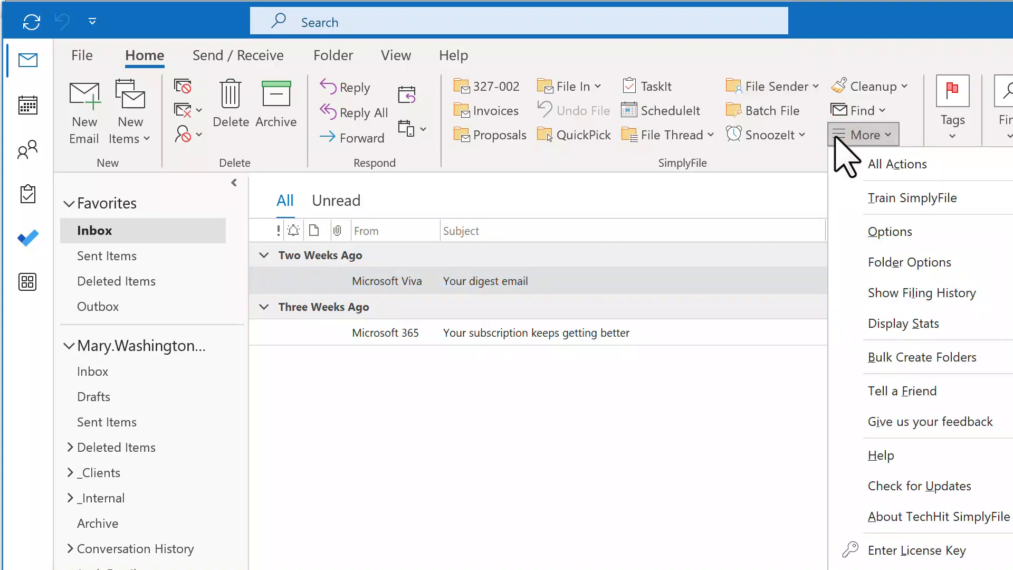
click(890, 231)
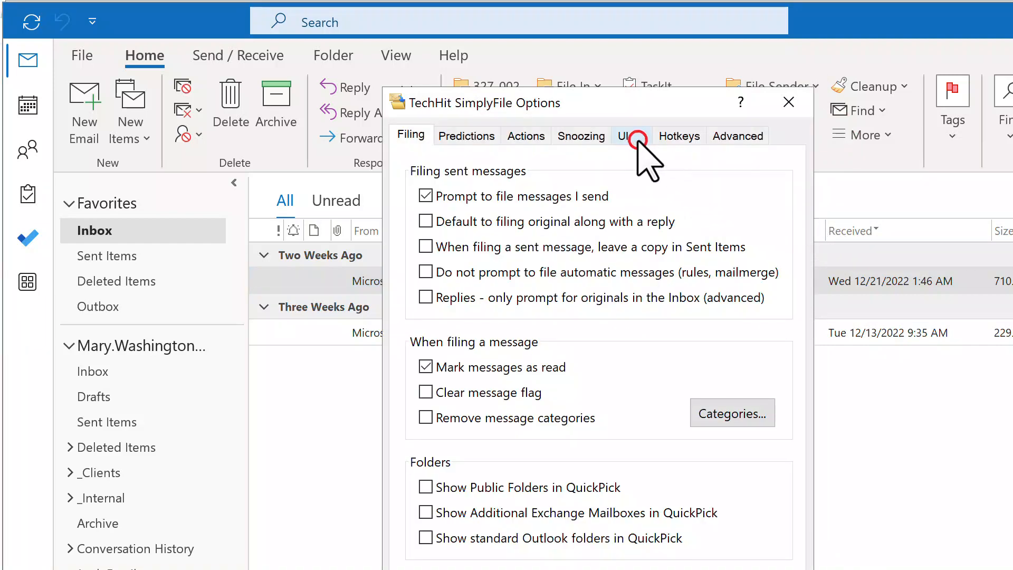
click(623, 135)
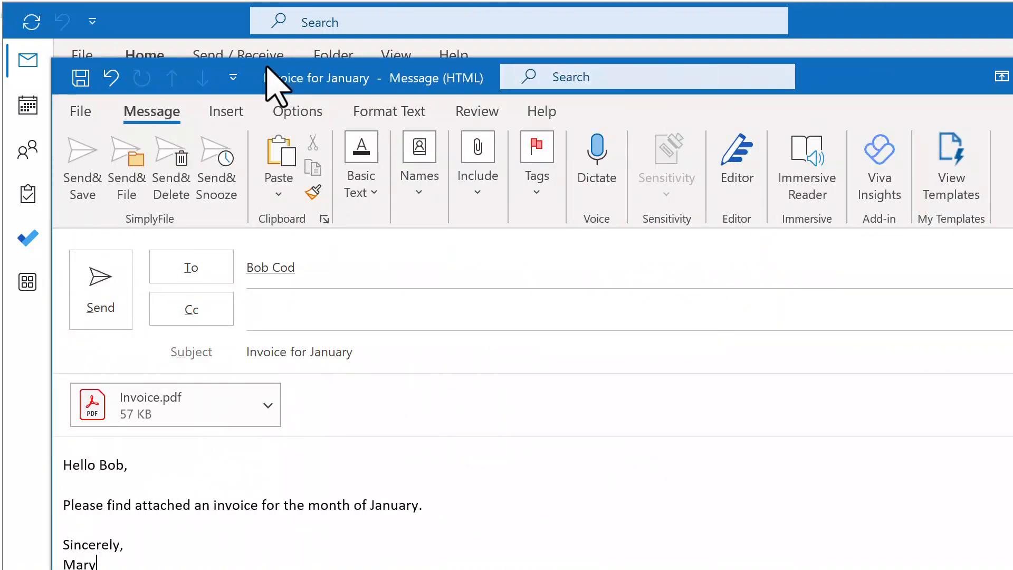
mouse_move(104, 289)
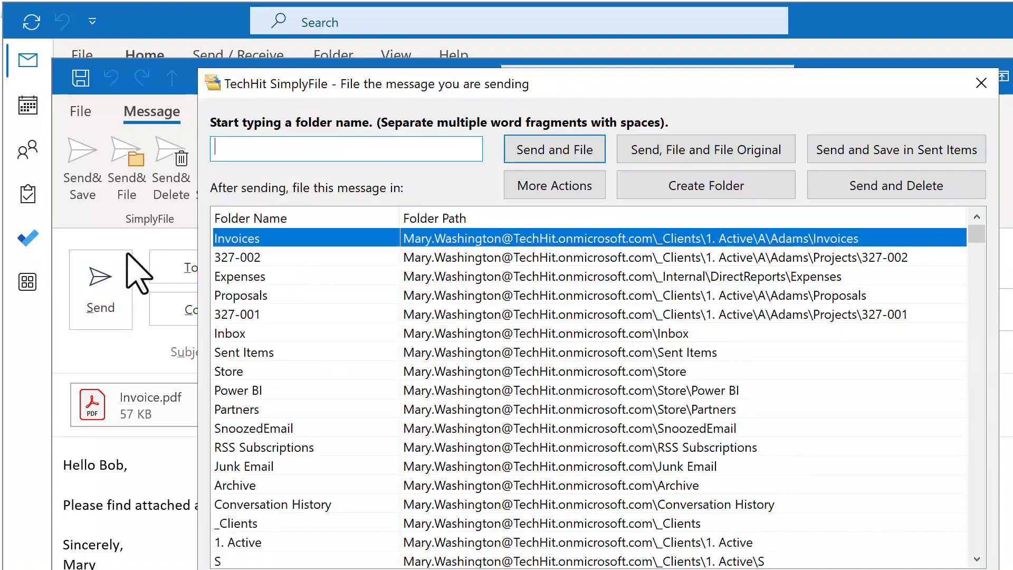
Filter the send prompt with 'inv adam' and Send and File into Adams Invoices
text(inv adam)
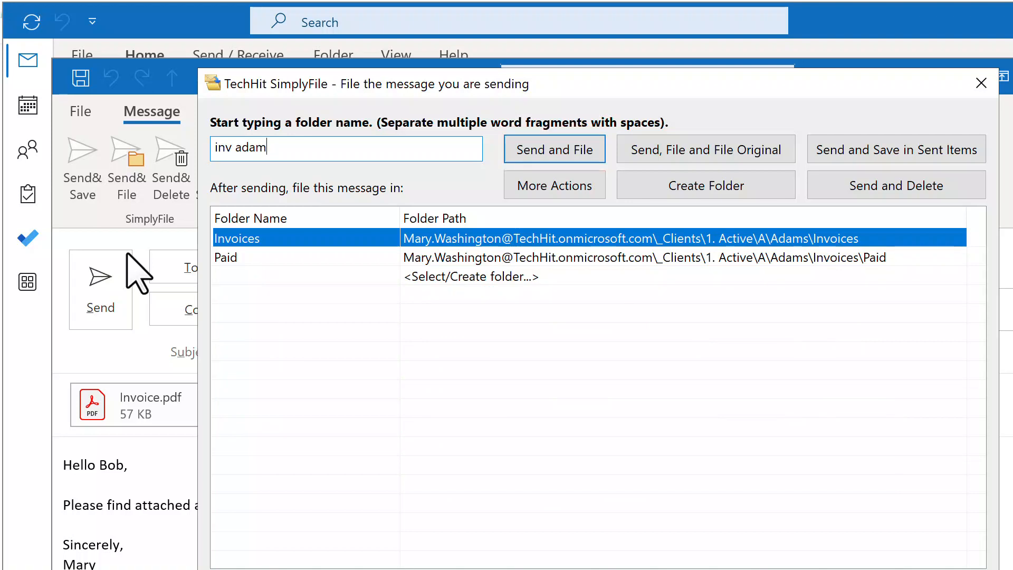
mouse_move(706, 148)
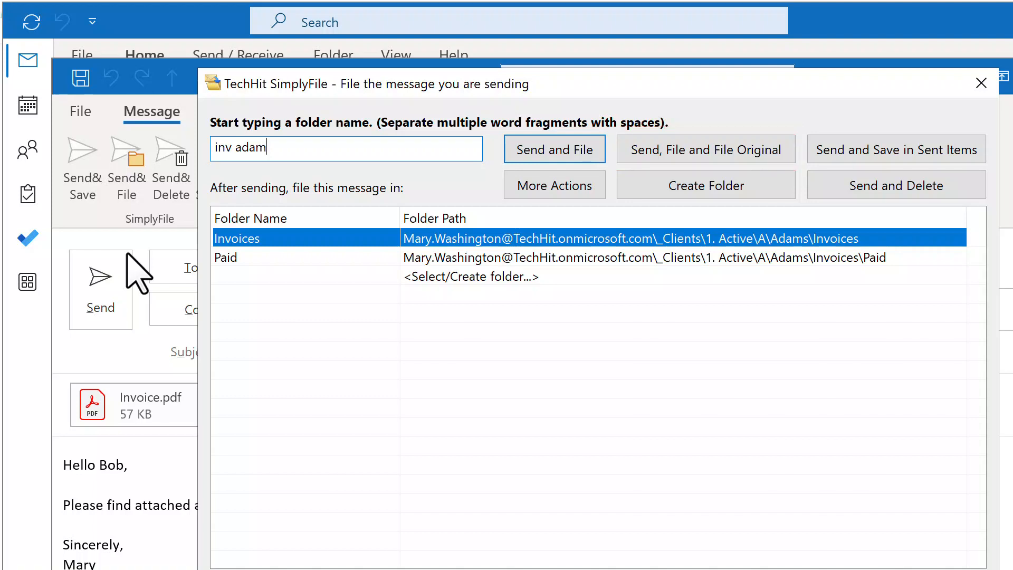
click(554, 150)
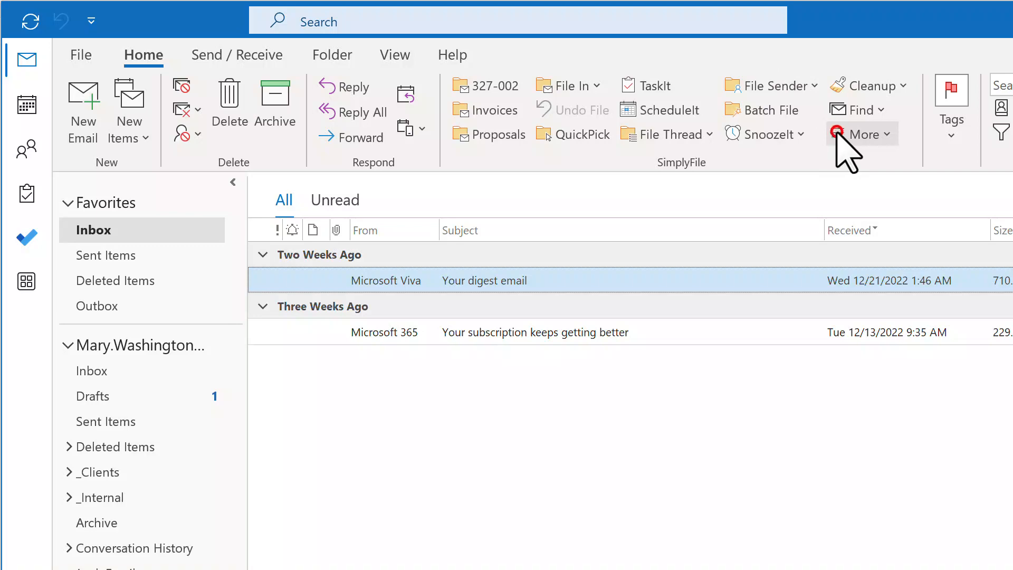
Check 'Prompt to file messages I send' on the Filing tab, then open Train SimplyFile
click(862, 133)
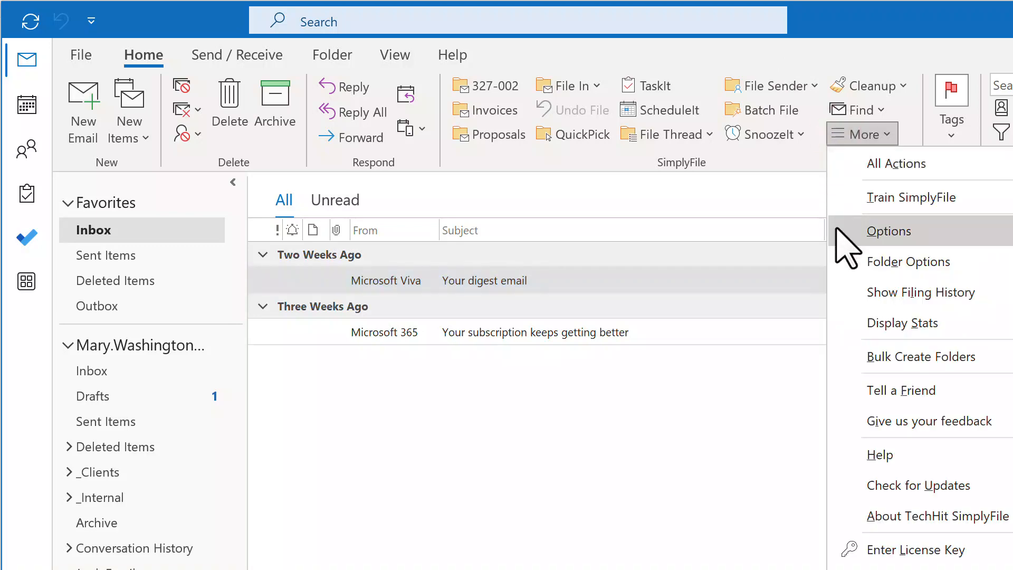
click(890, 231)
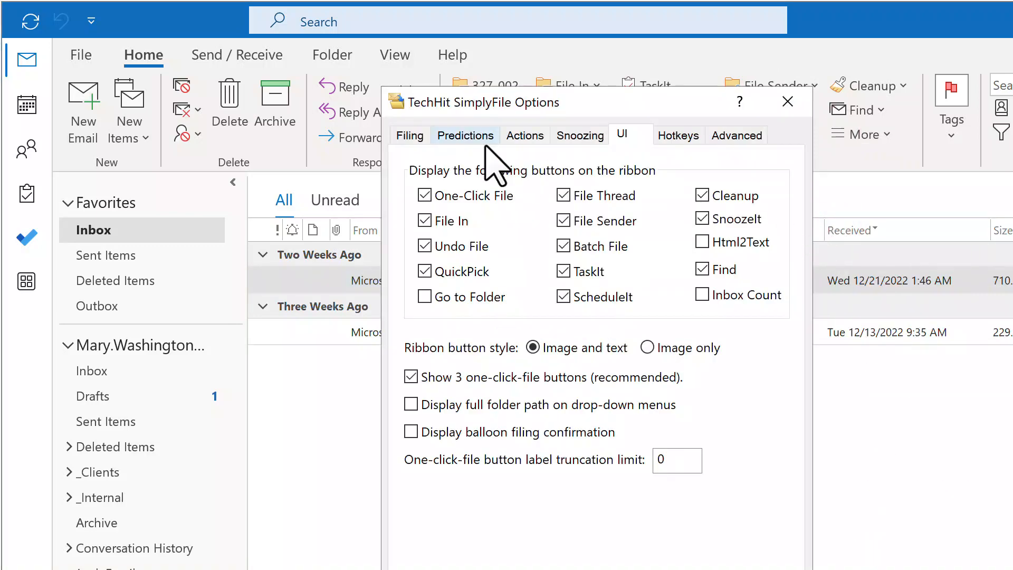
click(409, 135)
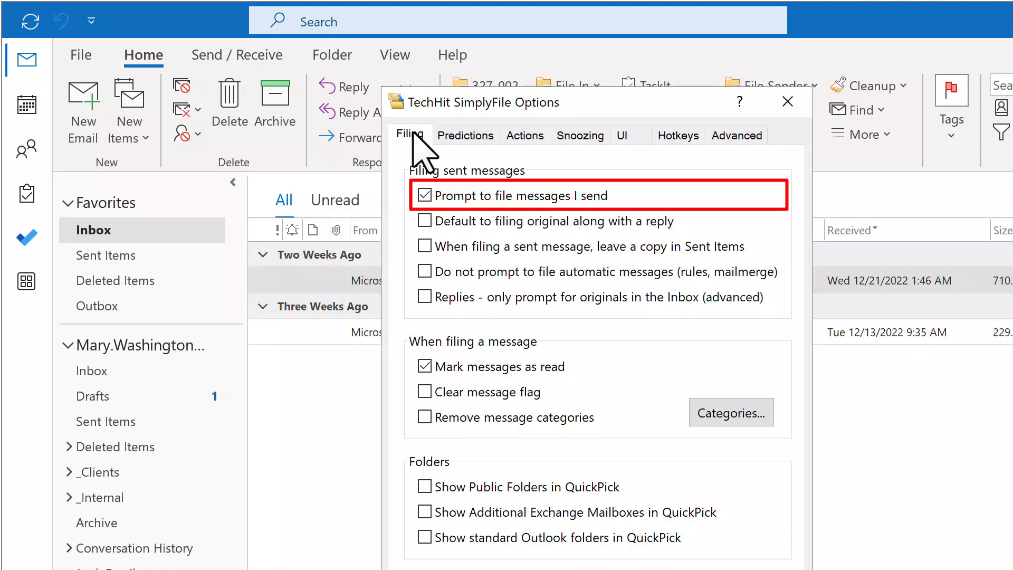
click(787, 102)
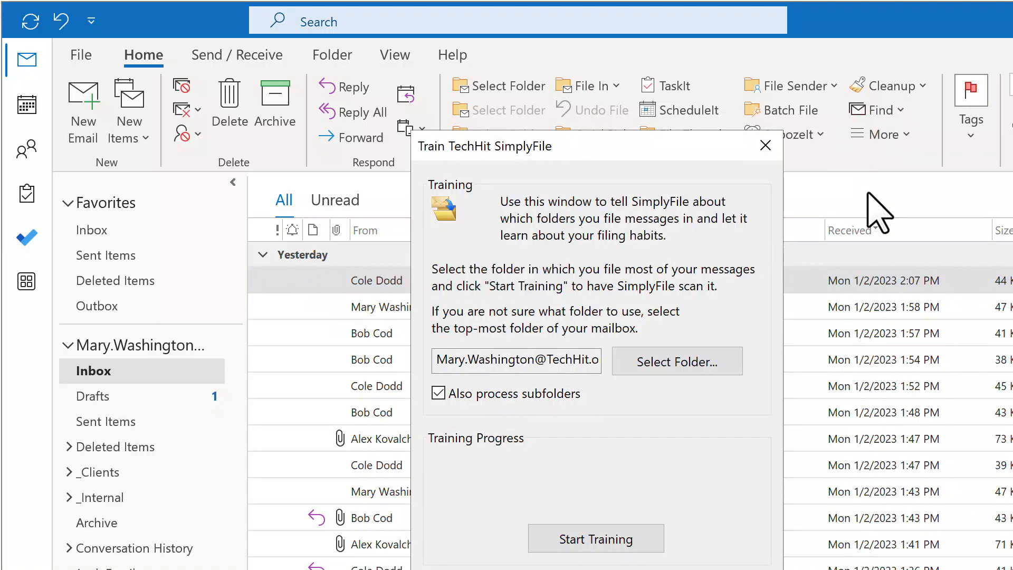
Keep the mailbox root and 'Also process subfolders' checked, and start training
click(516, 361)
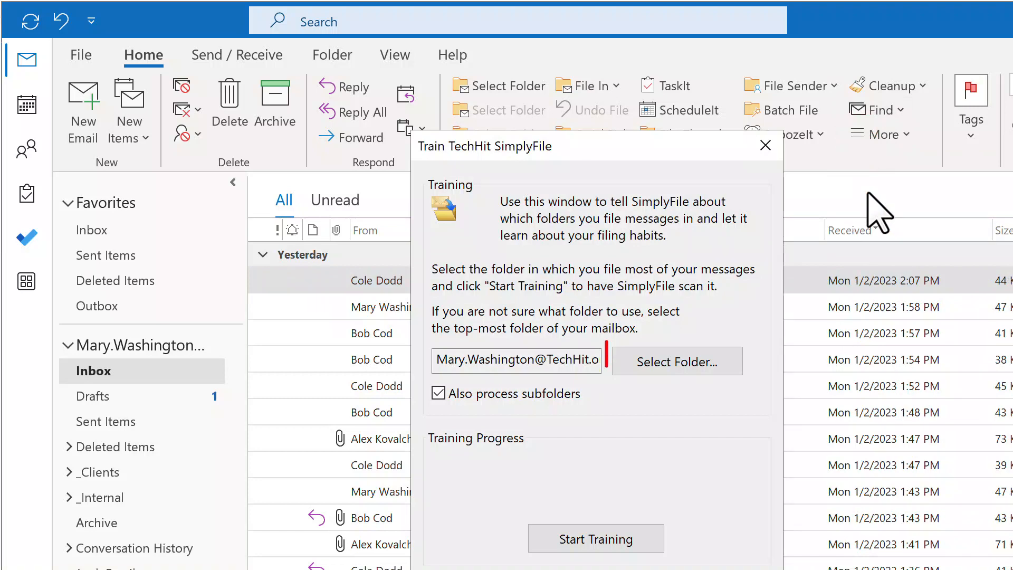
click(676, 361)
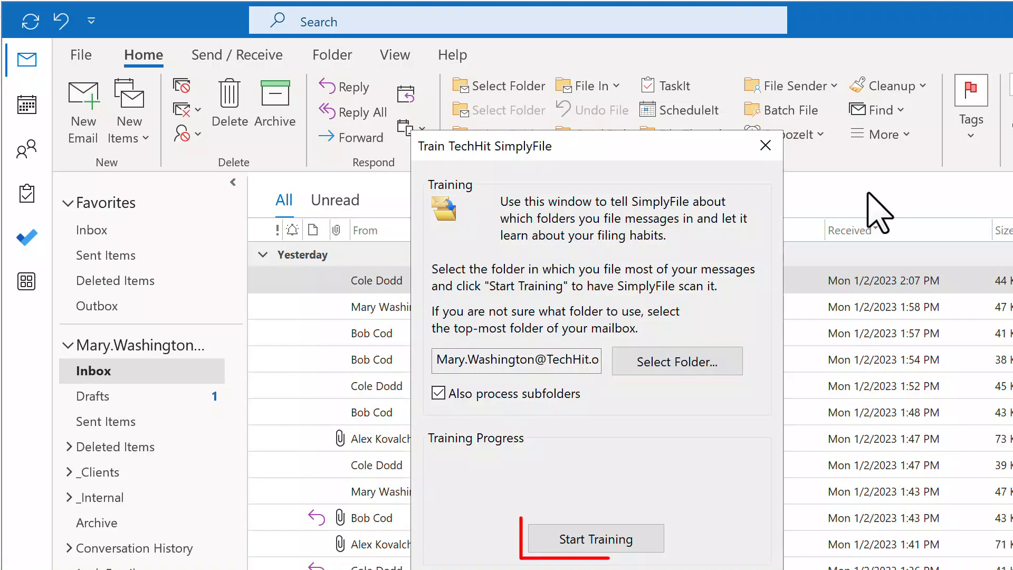
click(595, 538)
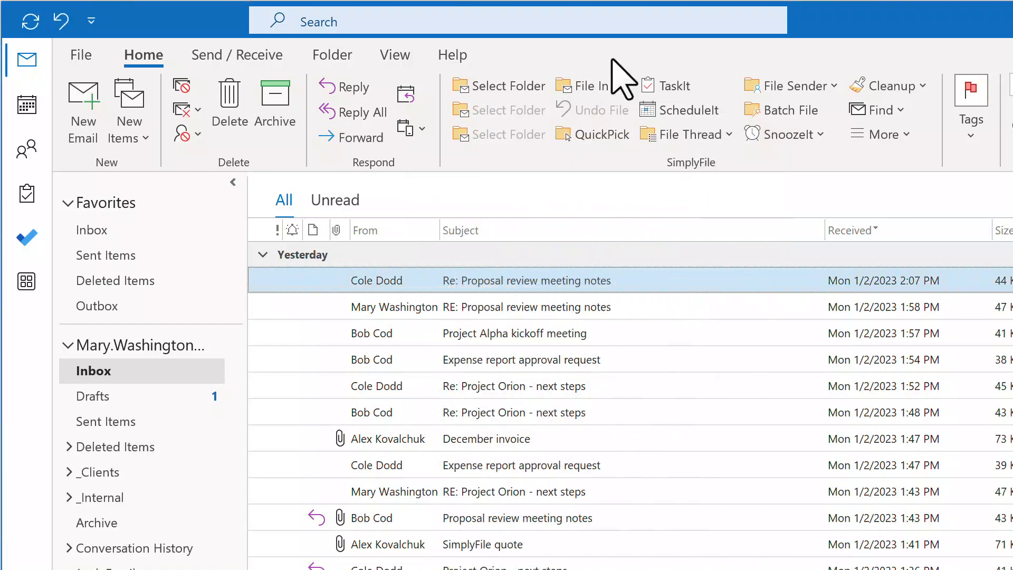
click(598, 133)
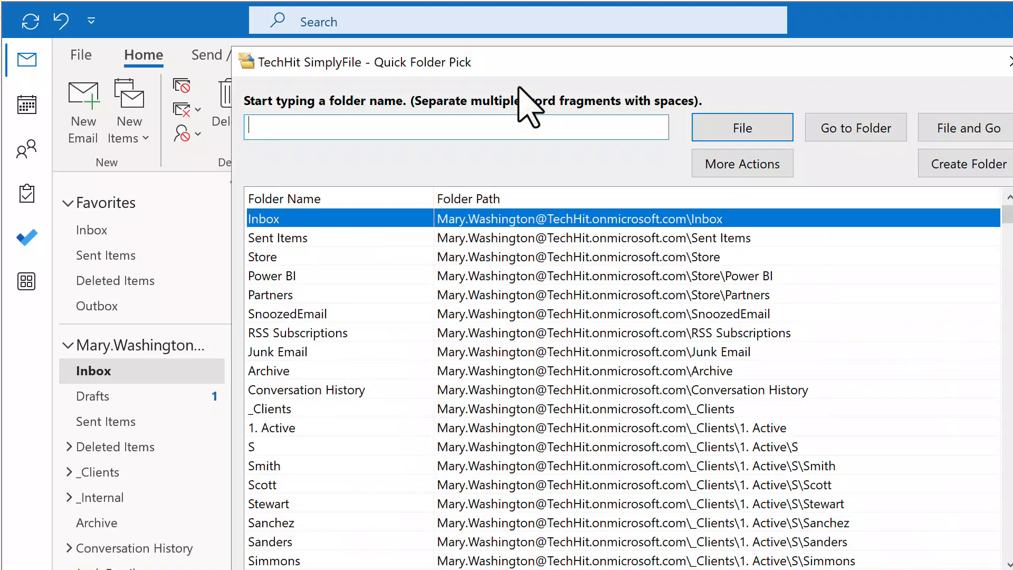
text(inv adam pa)
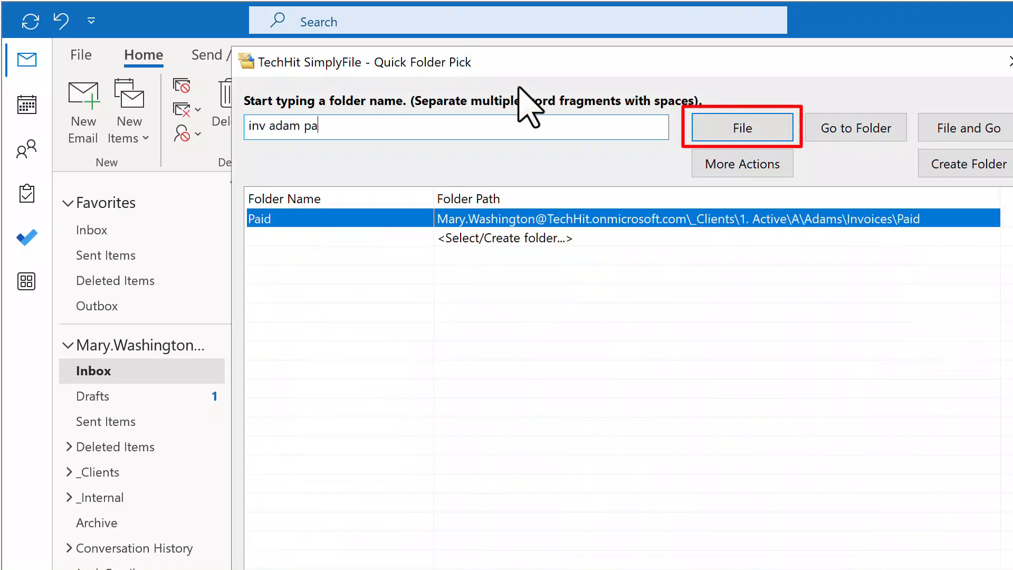
click(742, 127)
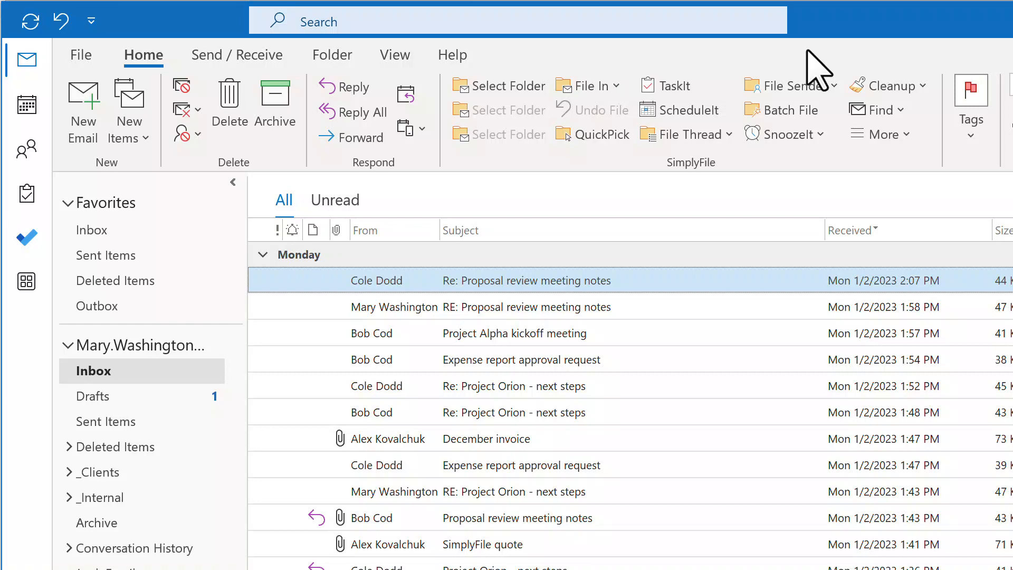
click(880, 133)
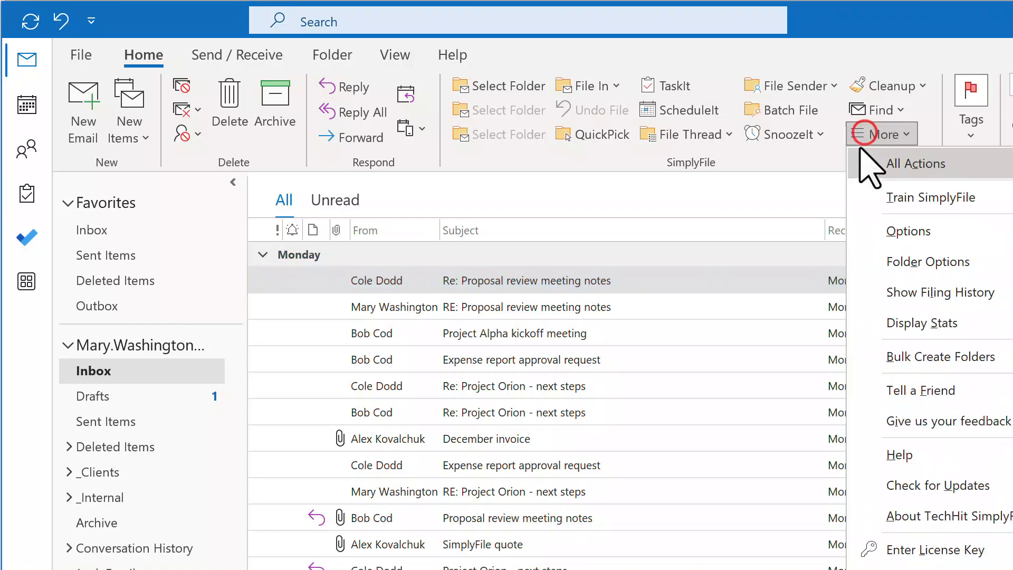